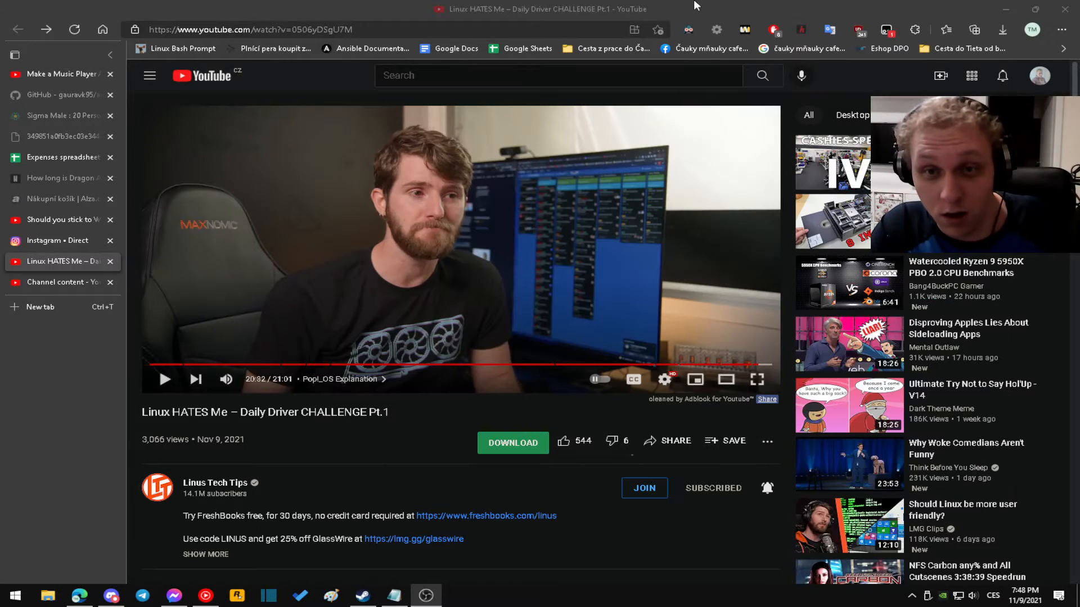
pyautogui.moveTo(416, 456)
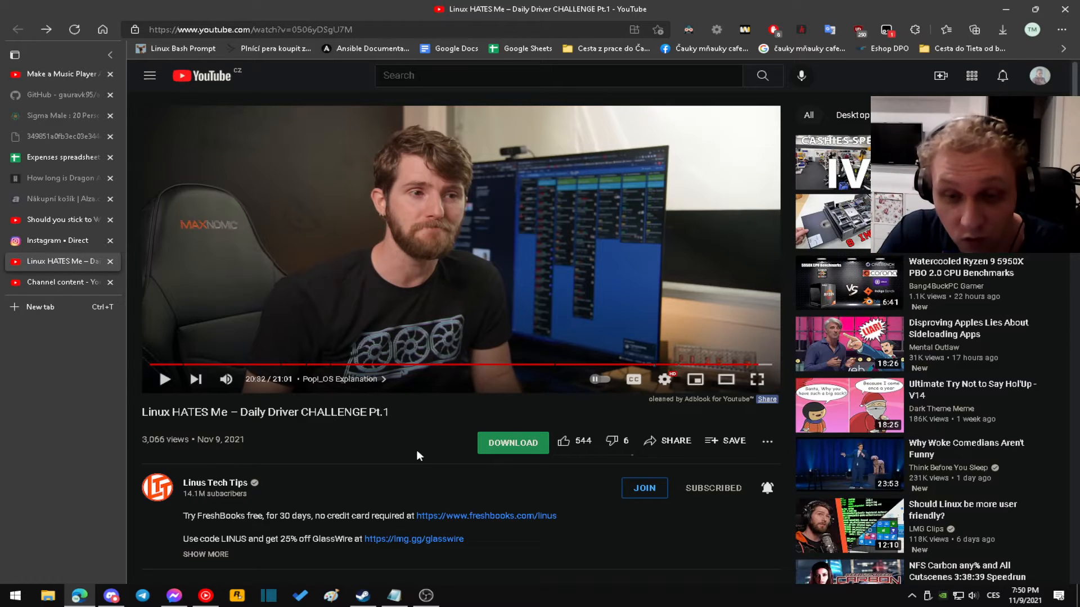
pyautogui.moveTo(328, 489)
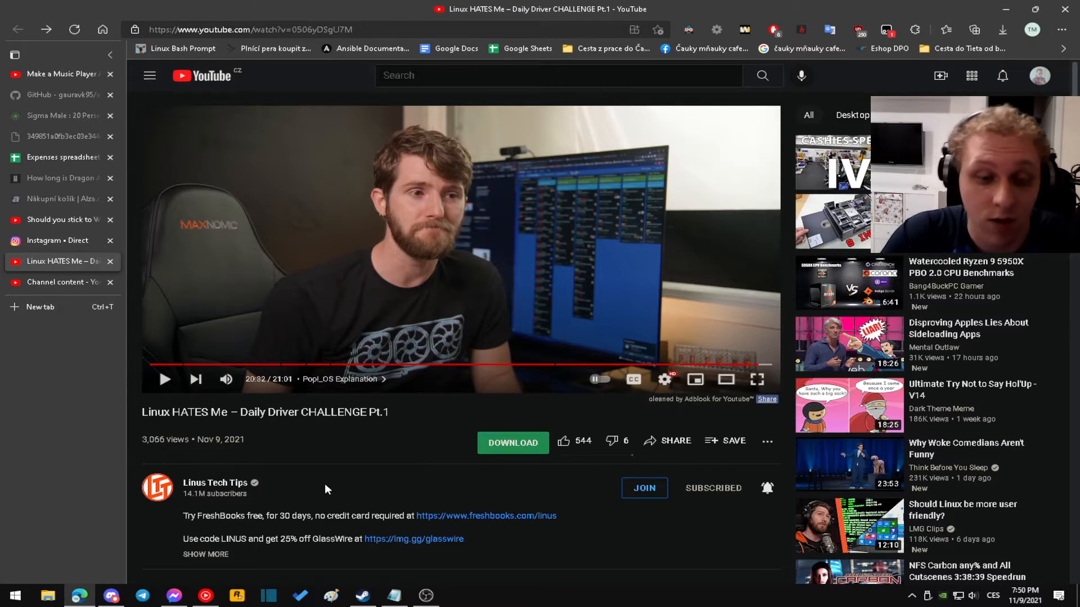
pyautogui.moveTo(274, 365)
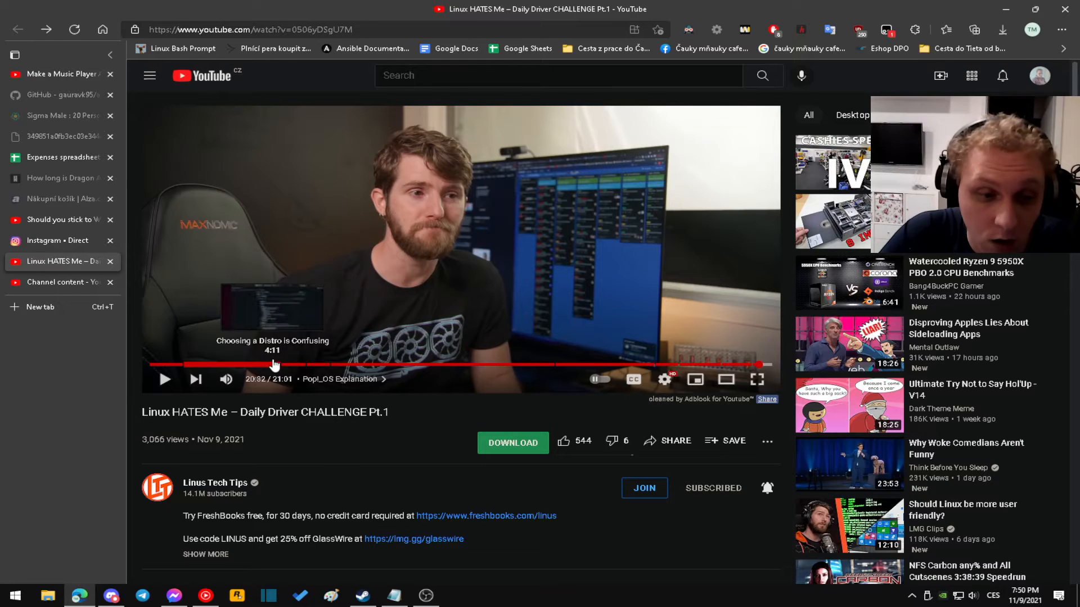
pyautogui.moveTo(317, 365)
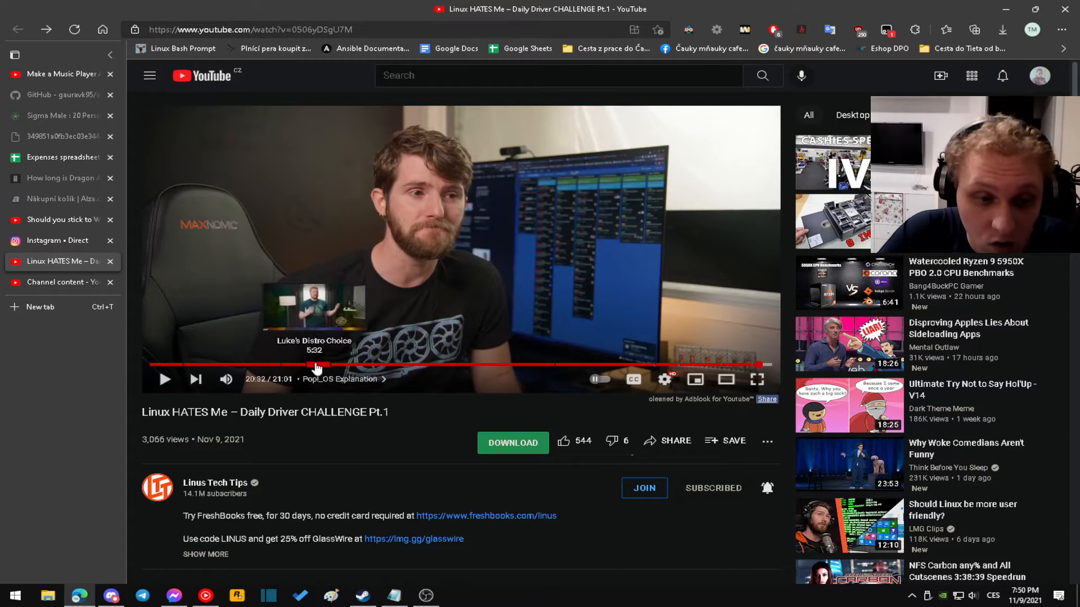
pyautogui.moveTo(337, 365)
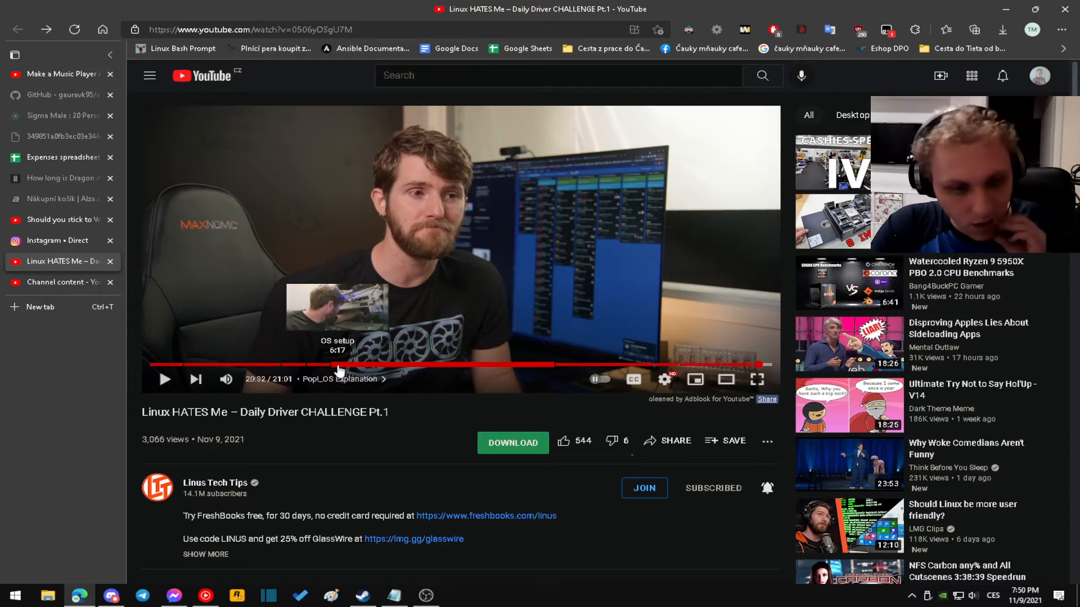
pyautogui.moveTo(427, 370)
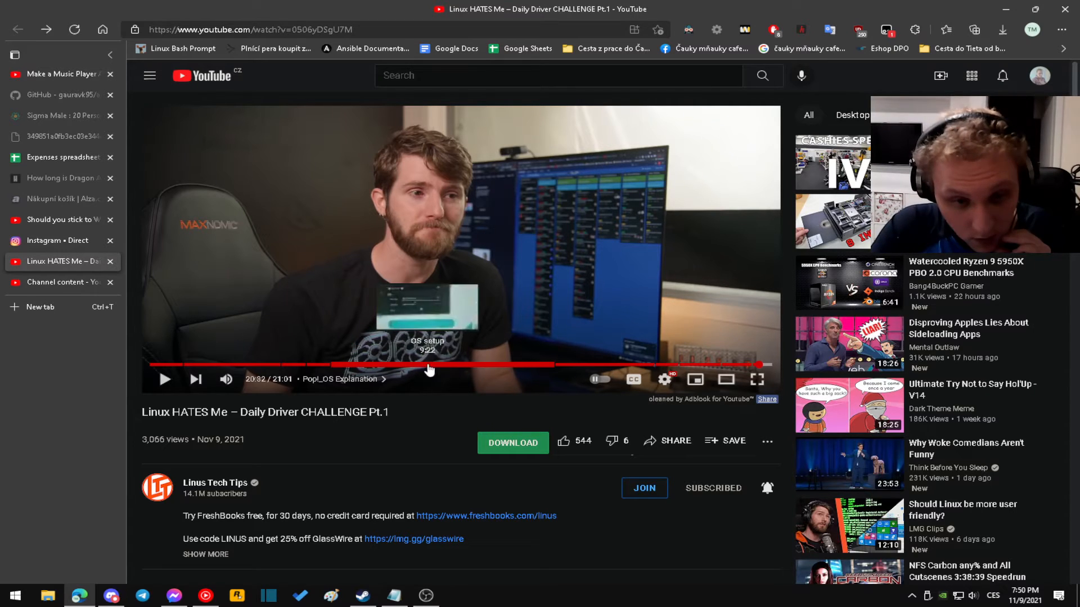
pyautogui.moveTo(521, 365)
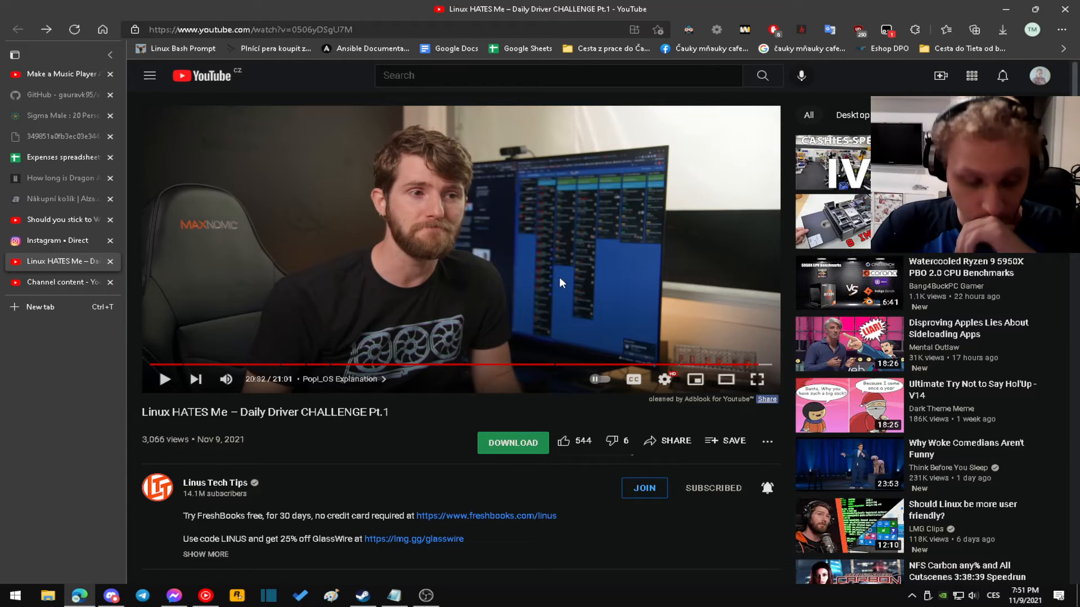
pyautogui.moveTo(501, 355)
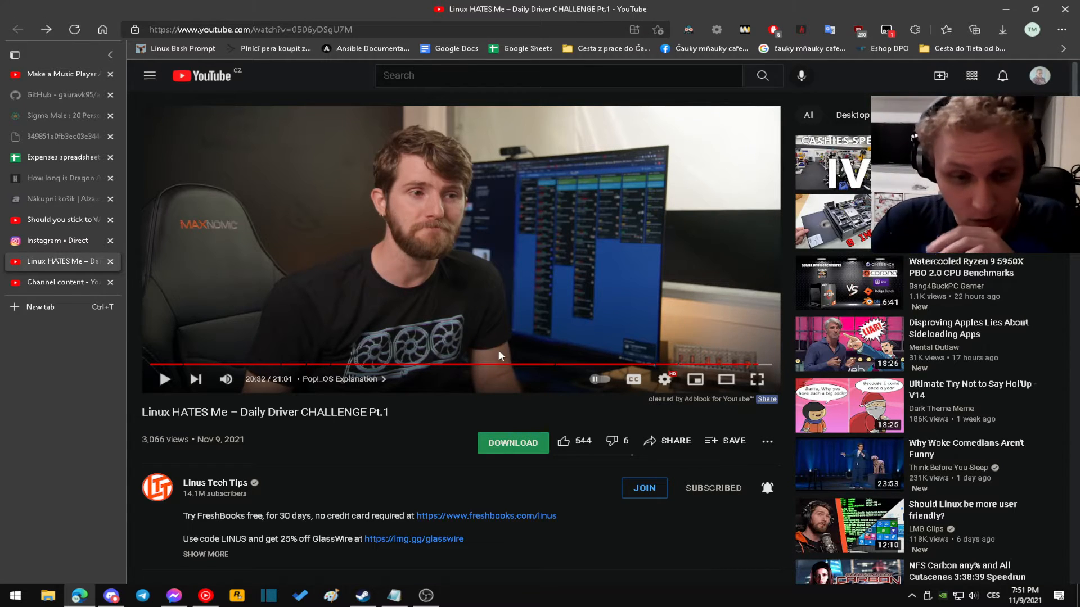
pyautogui.moveTo(490, 365)
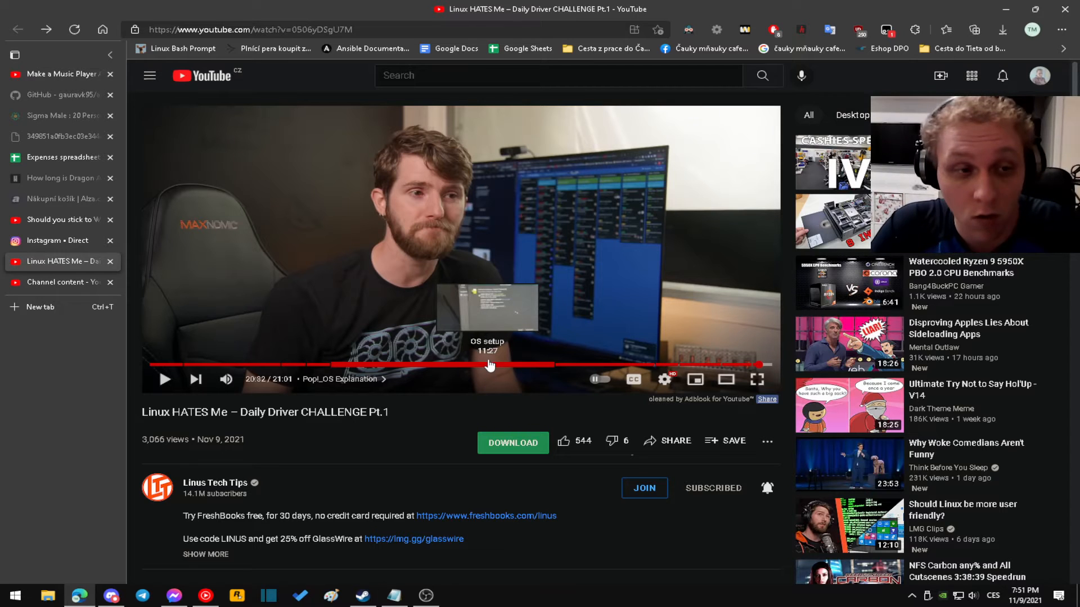
pyautogui.moveTo(454, 427)
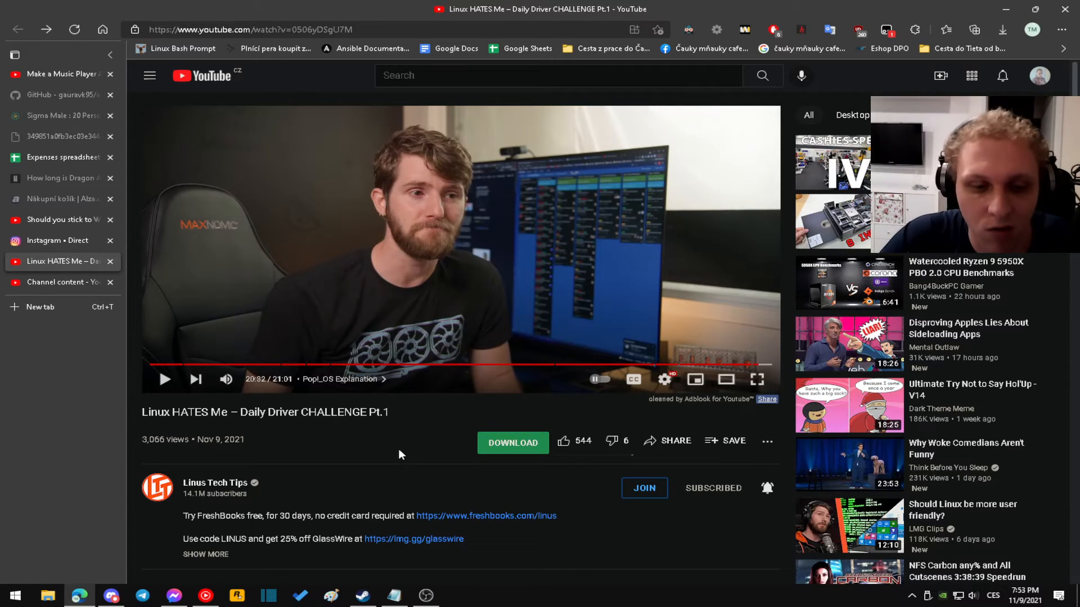
pyautogui.moveTo(408, 454)
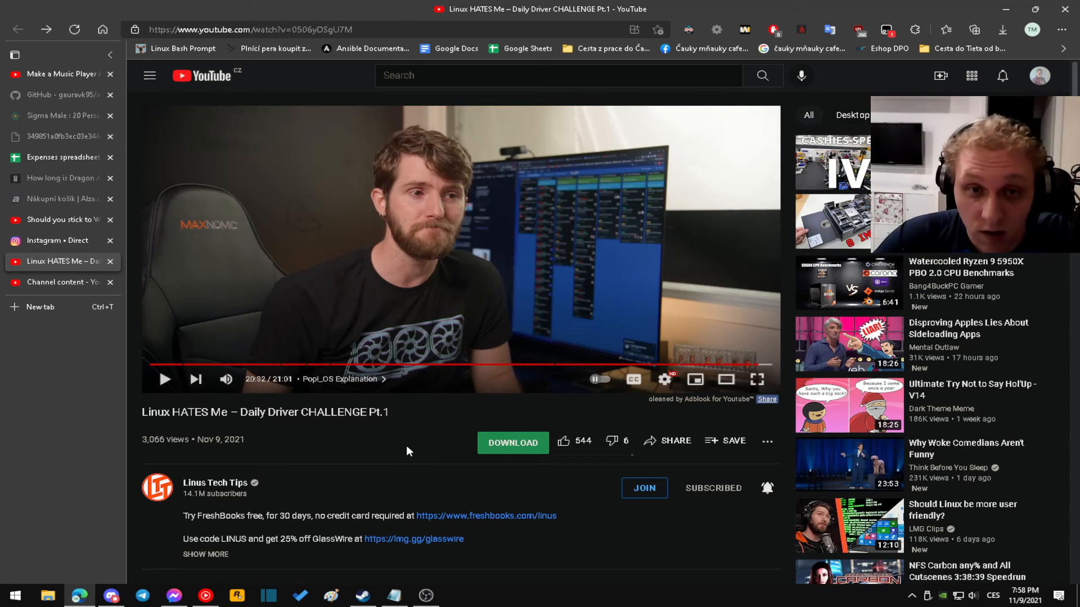
pyautogui.moveTo(379, 442)
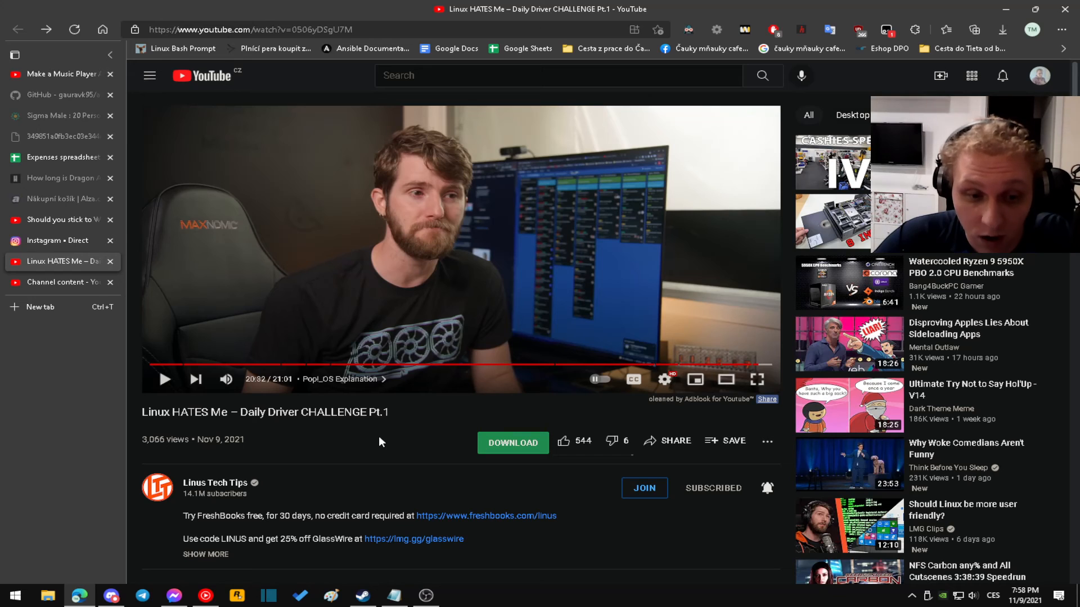
pyautogui.moveTo(511, 364)
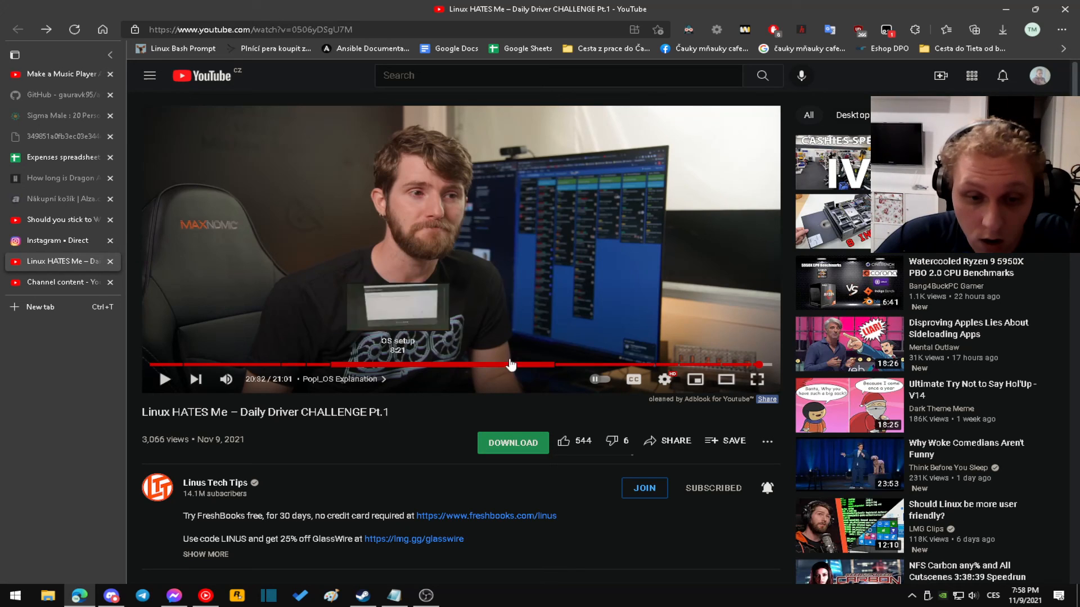
pyautogui.moveTo(414, 422)
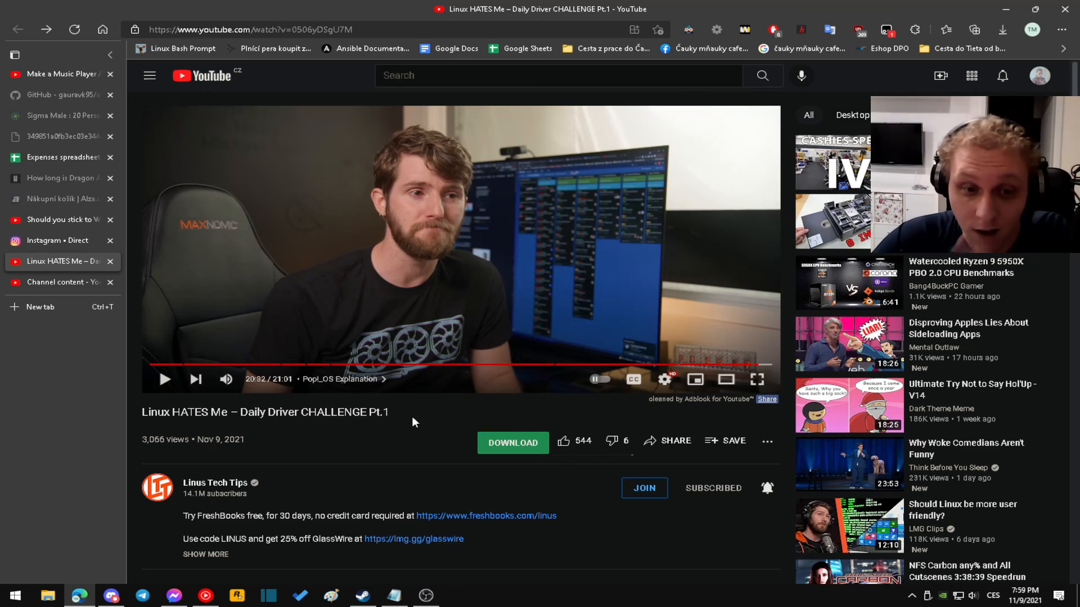
pyautogui.moveTo(324, 436)
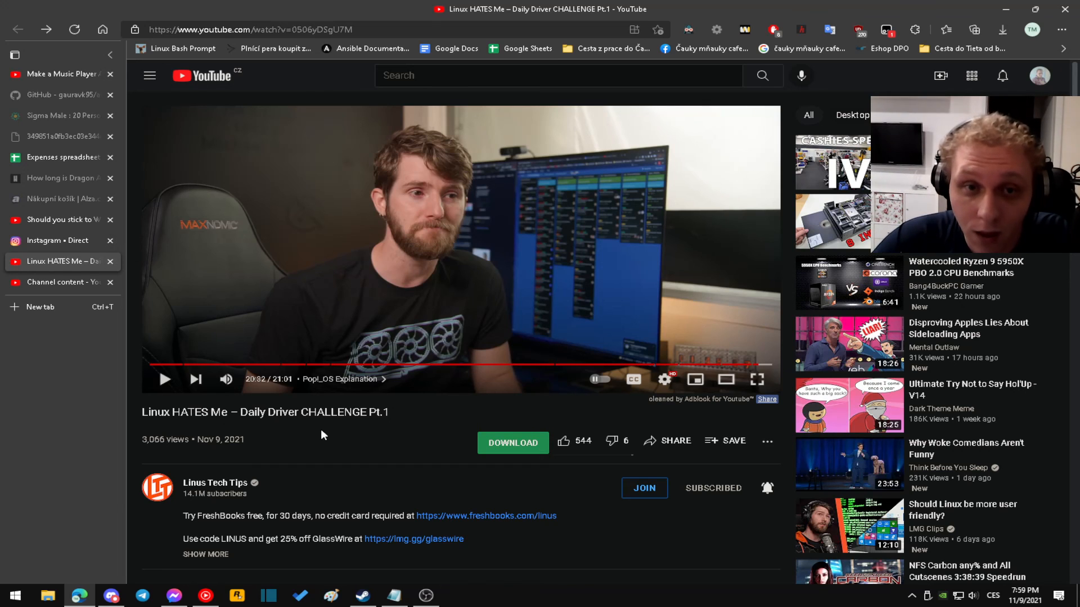
pyautogui.moveTo(391, 442)
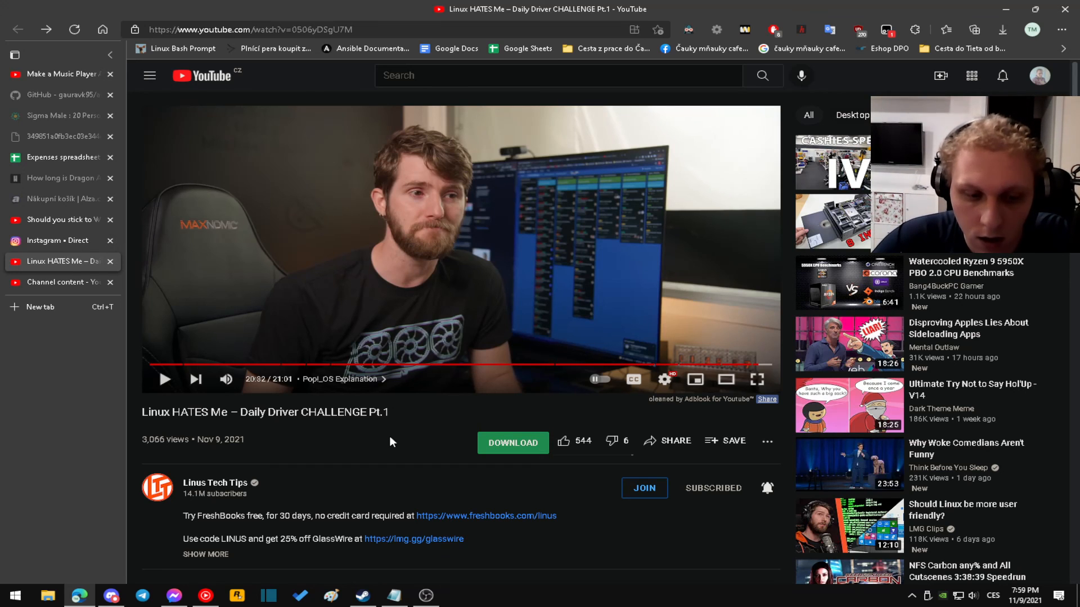